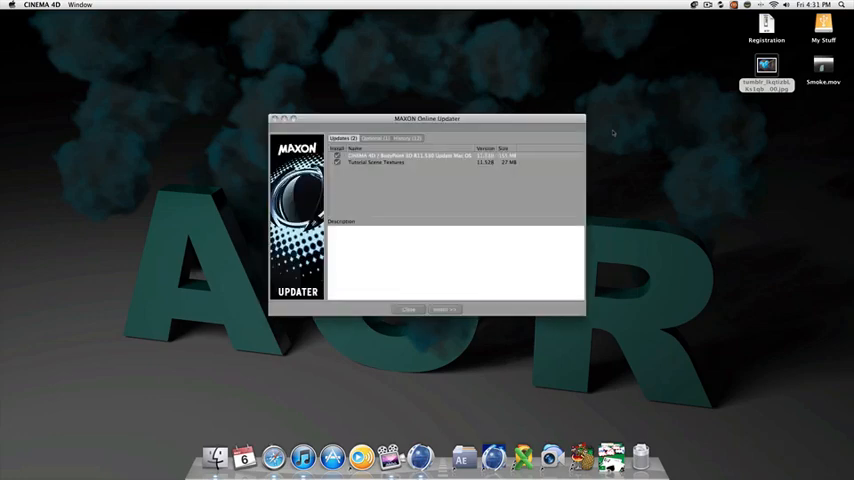
Close the MAXON Online Updater dialog without installing any updates
click(408, 309)
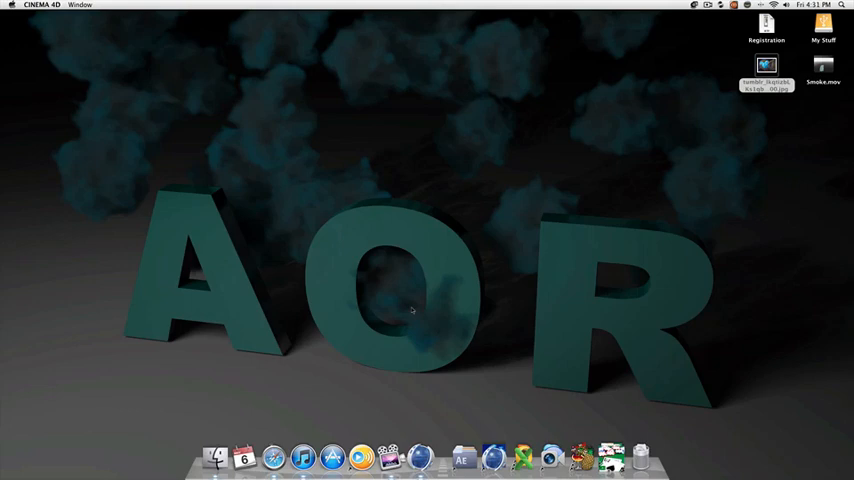
mouse_move(410, 382)
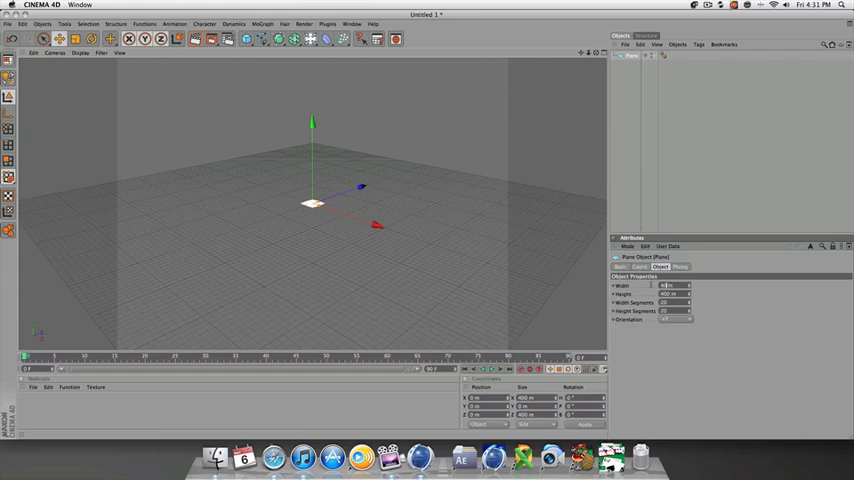
Enter 4000 m for the Plane's Width and Height in its Object tab
text(4000)
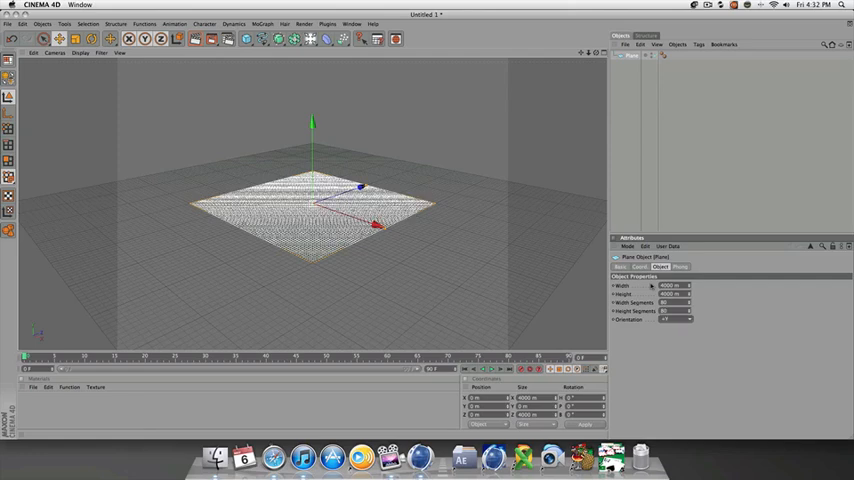
mouse_move(450, 182)
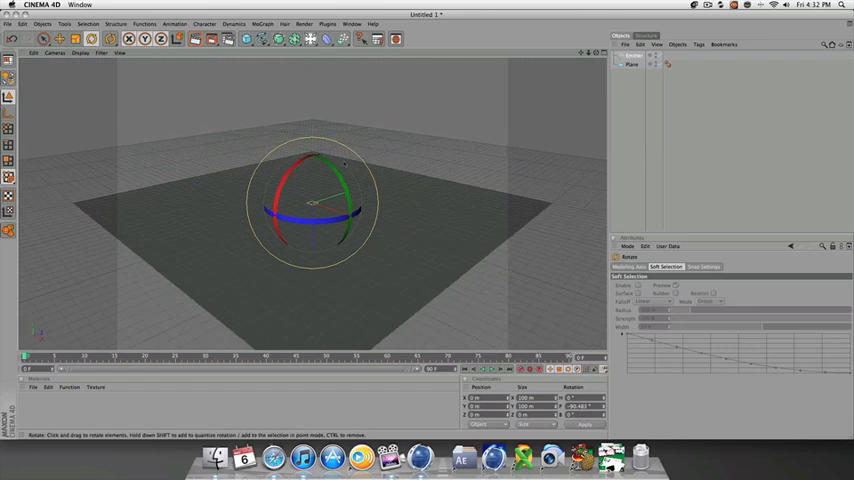
Add a particle emitter from the Simulate > Particles menu
click(632, 64)
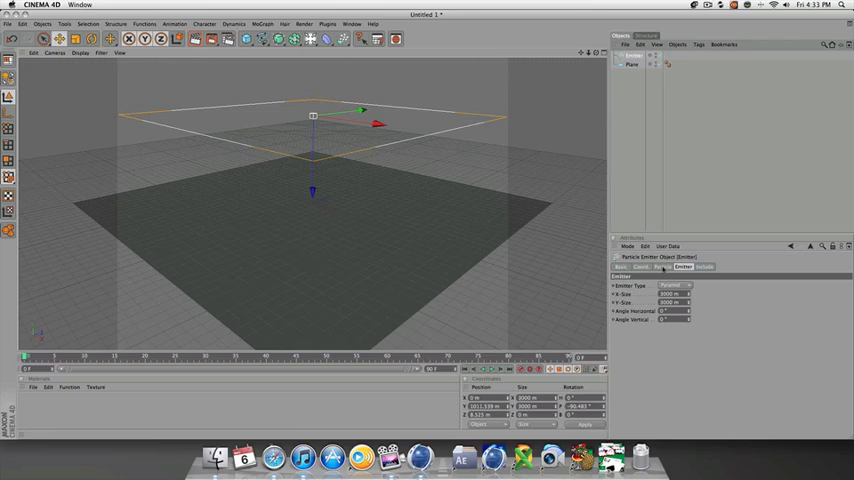
Give the emitter speed 1200 and lifetime 600, and preview the falling particles
click(664, 266)
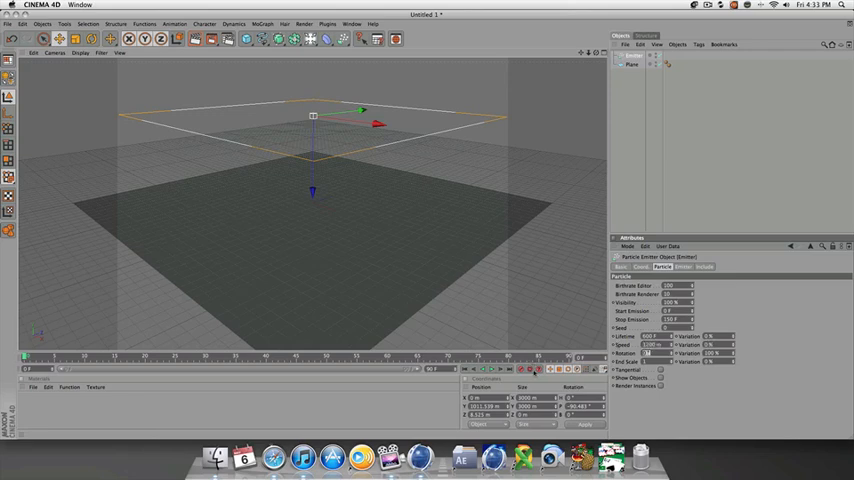
click(491, 369)
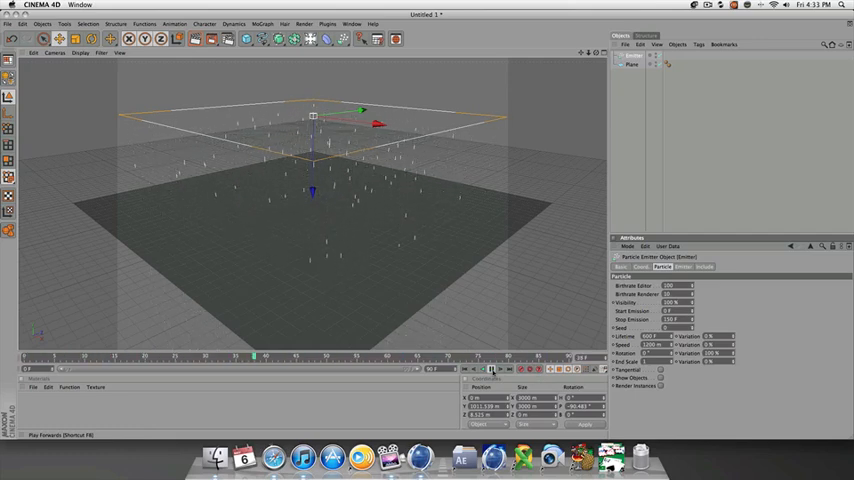
click(487, 369)
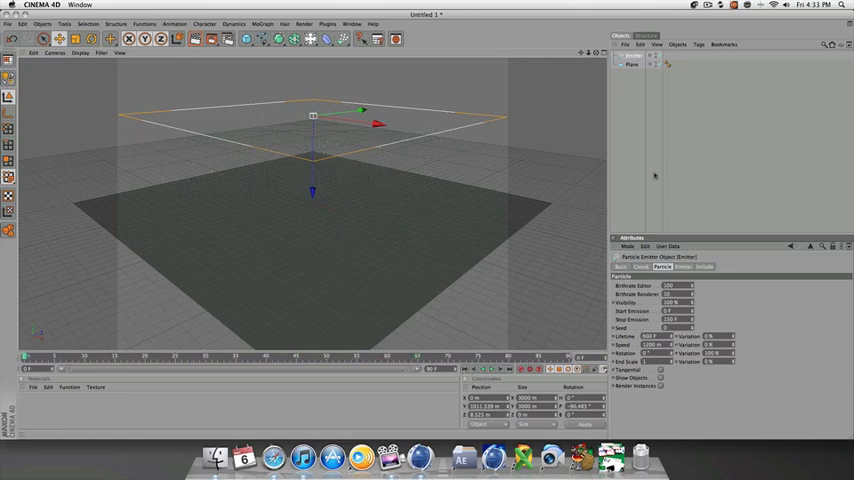
click(631, 64)
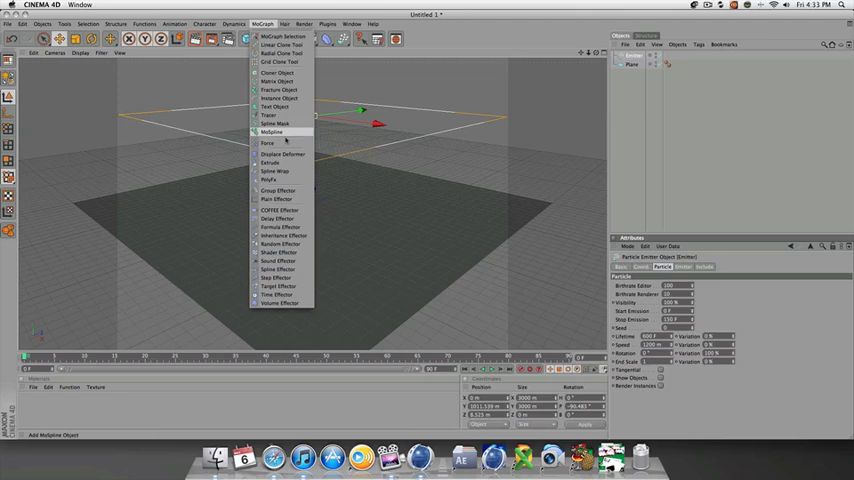
mouse_move(283, 154)
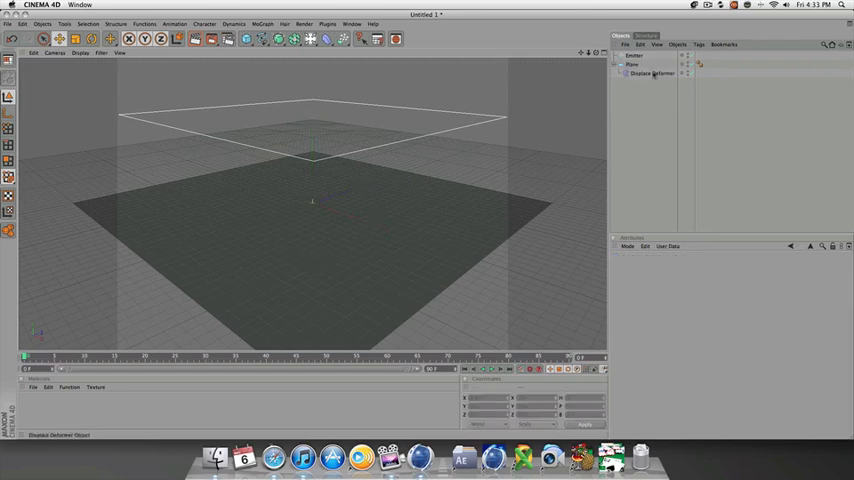
Select the Displace deformer and open the shader list in its Shading tab
click(651, 73)
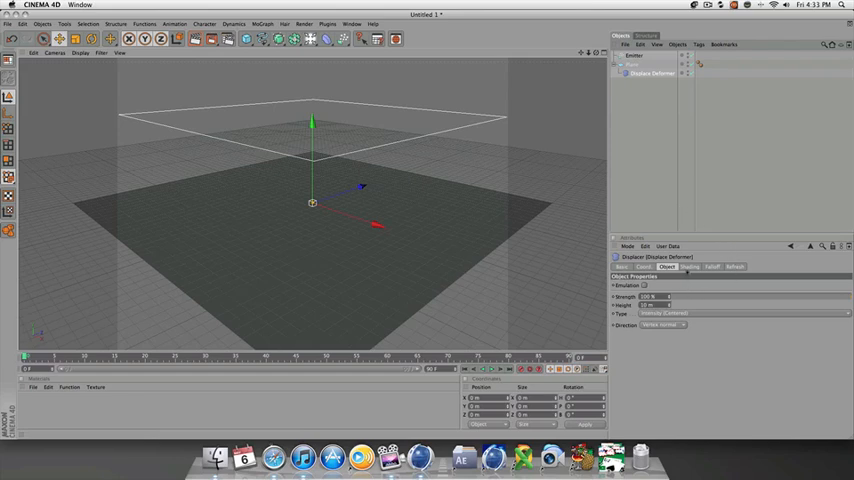
click(691, 267)
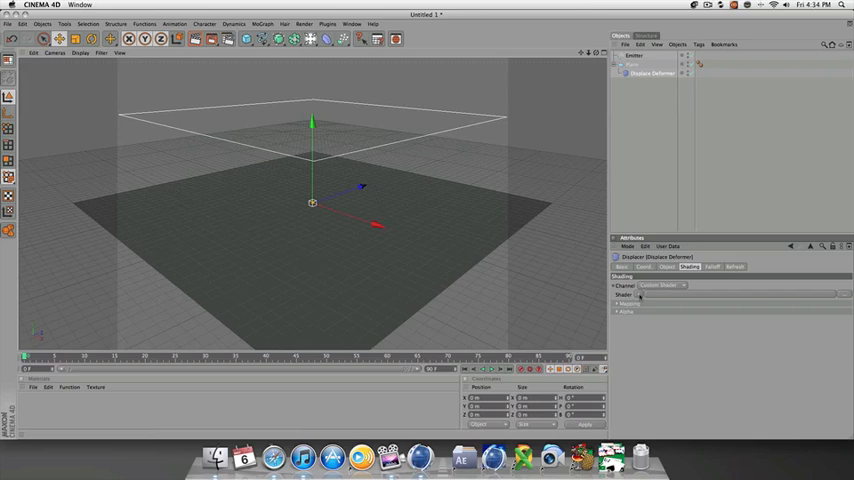
click(662, 286)
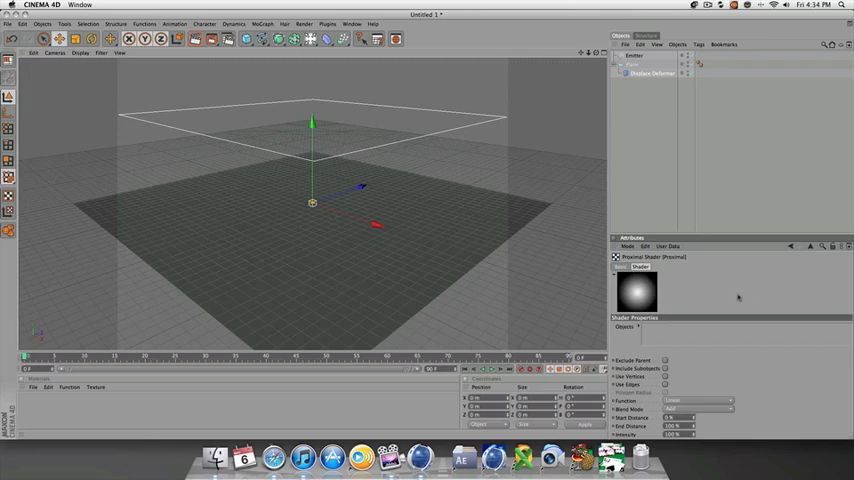
mouse_move(724, 335)
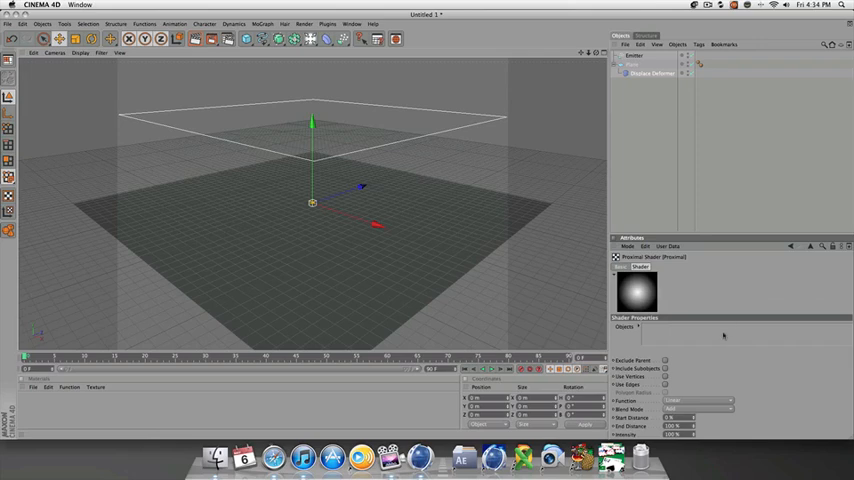
mouse_move(722, 412)
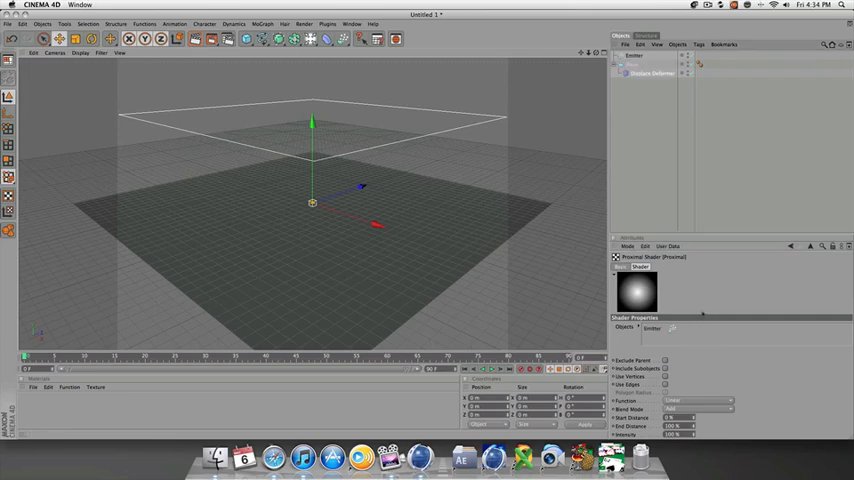
mouse_move(708, 374)
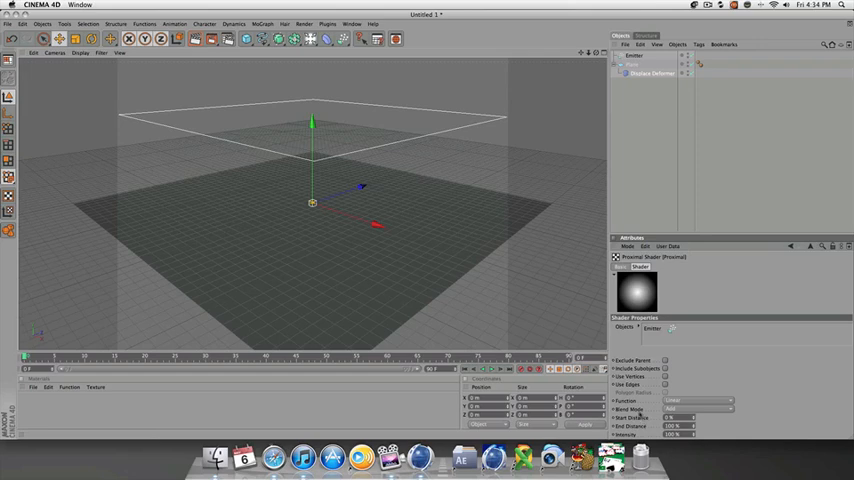
Set the Proximal shader's Blend Mode to Exclusion and play to test the ripples
click(700, 409)
text(80)
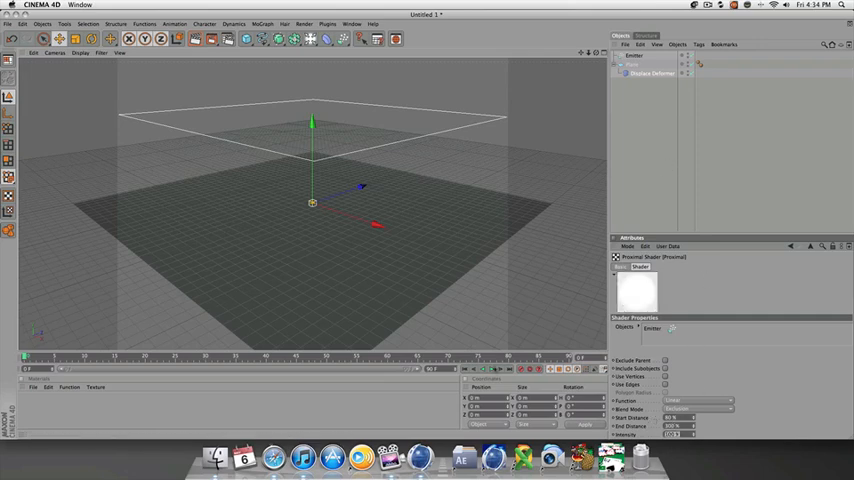
click(490, 369)
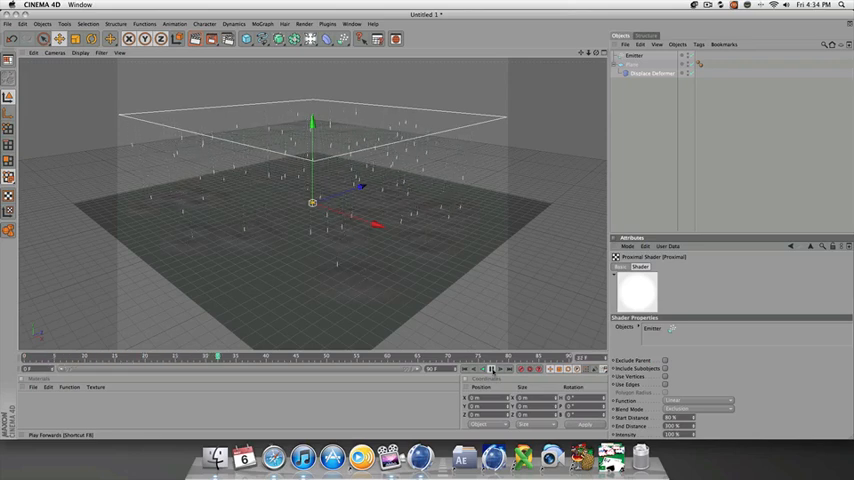
click(490, 370)
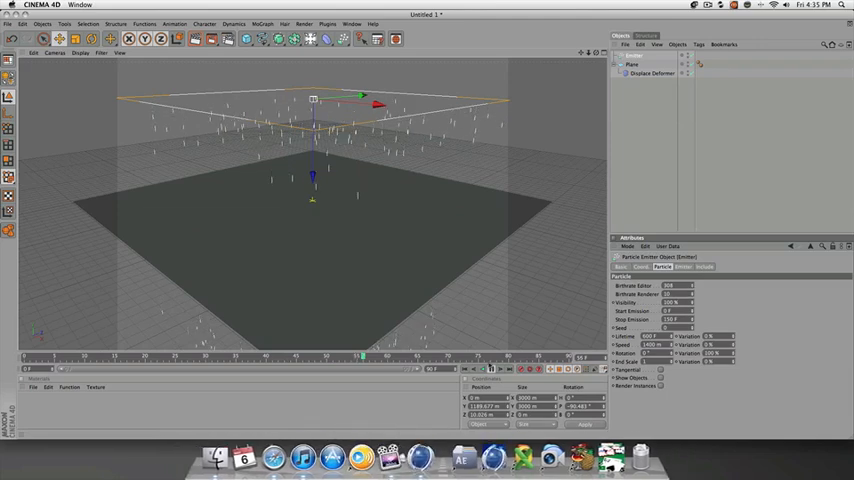
Replay the rain animation from the start and select the Displace deformer
click(465, 369)
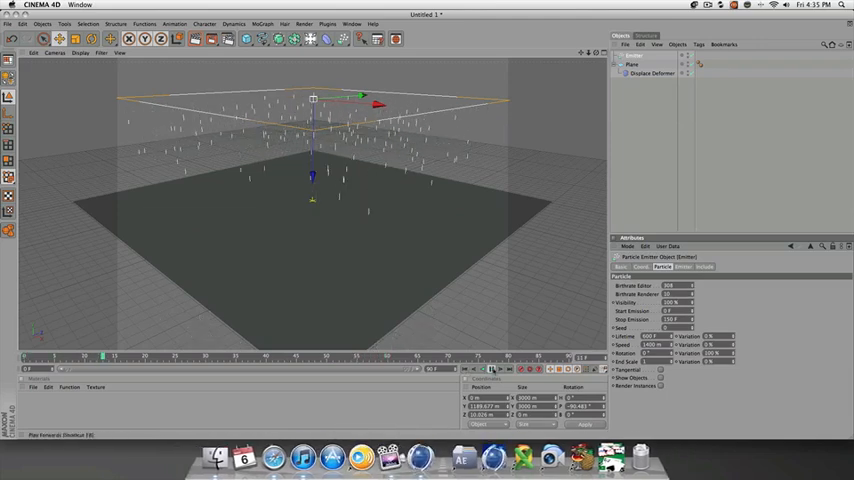
click(492, 369)
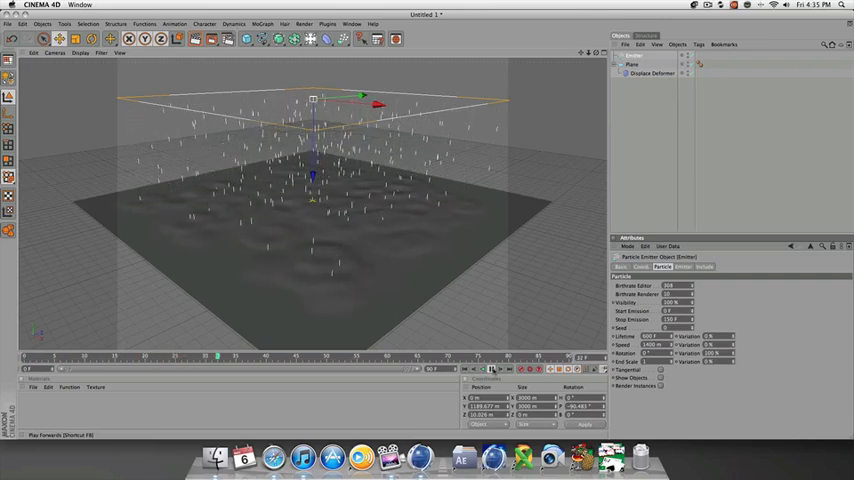
click(491, 369)
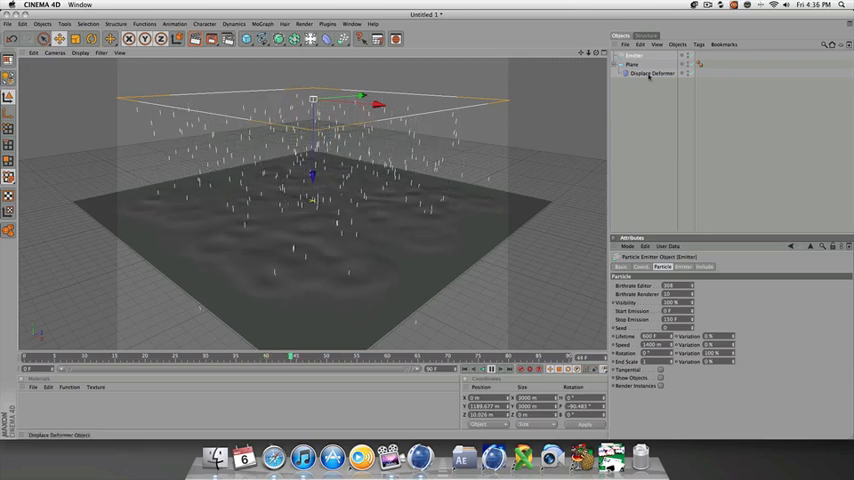
click(652, 73)
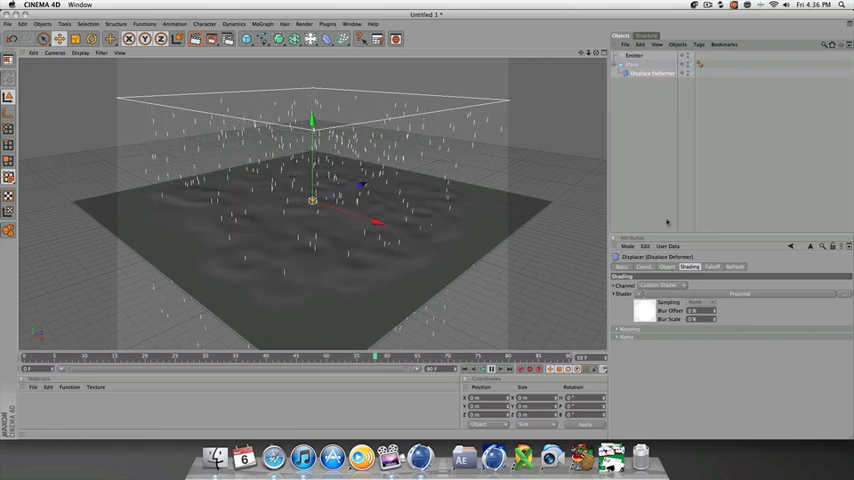
Set the Displace deformer's Strength to -100% and replay the animation
click(667, 267)
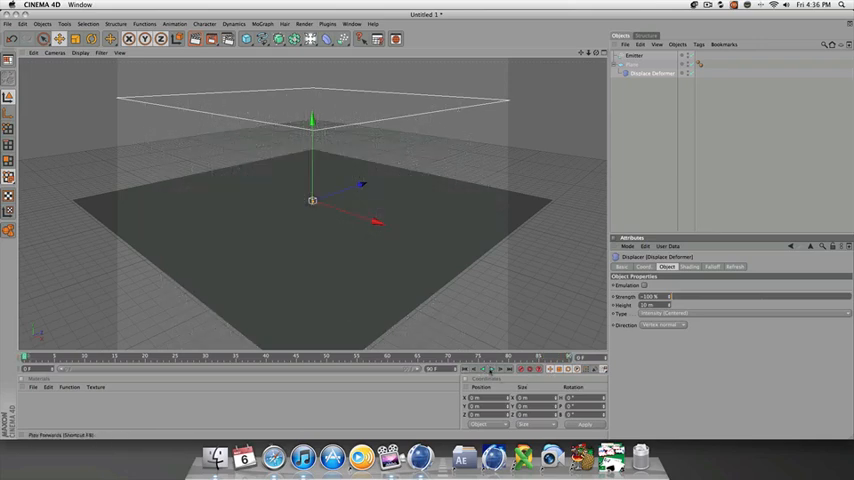
click(490, 369)
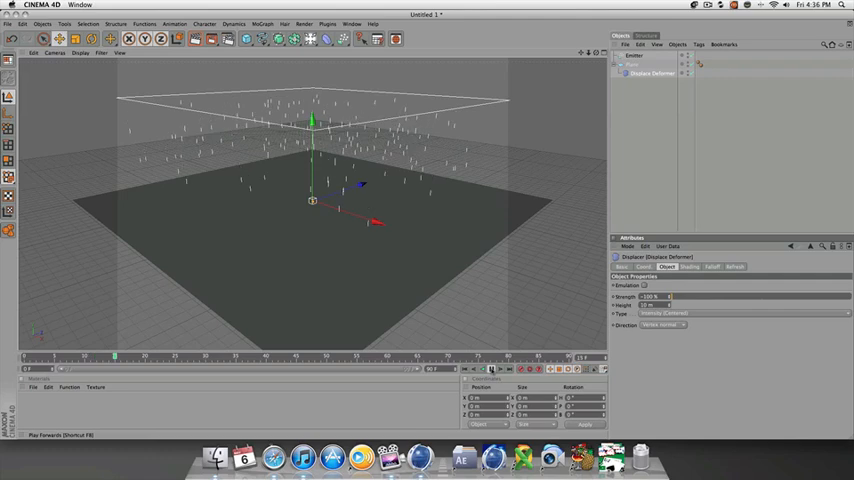